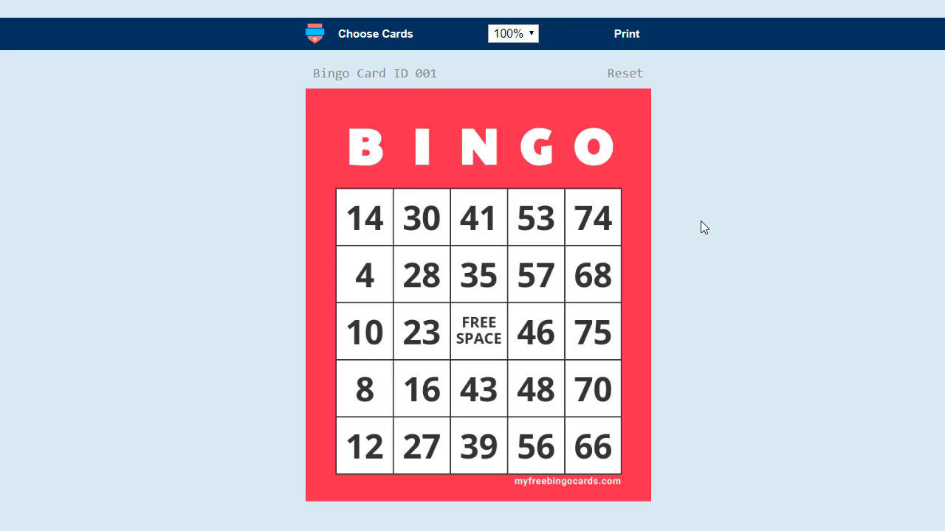
pyautogui.moveTo(578, 149)
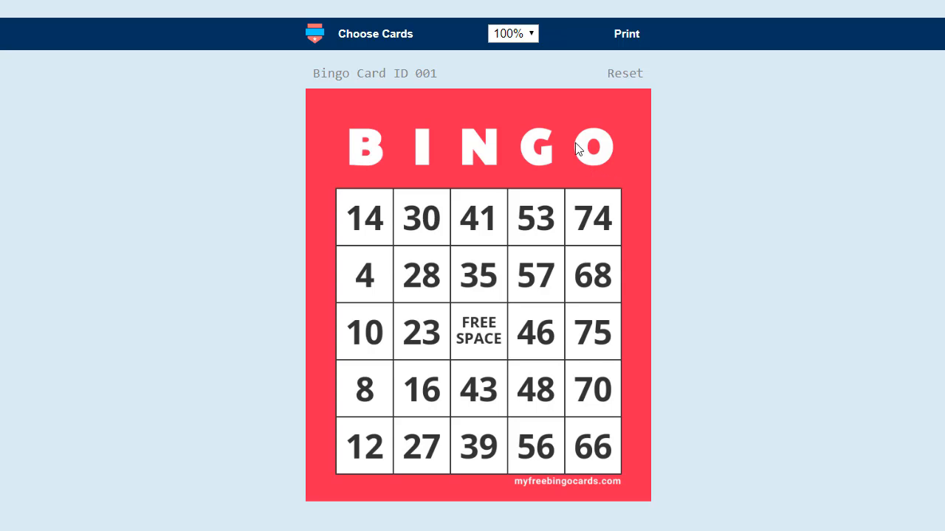
pyautogui.moveTo(626, 34)
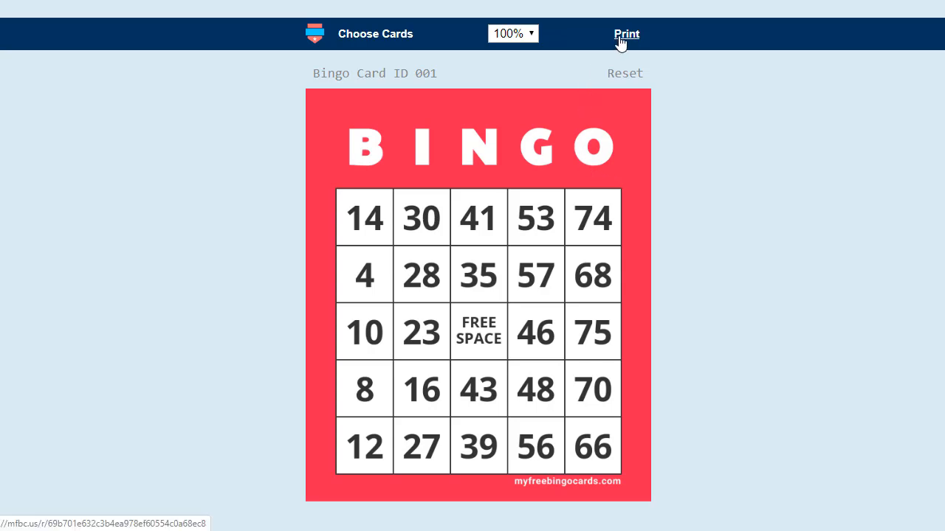
# - Open the print options and keep the Medium card size, two cards per page
pyautogui.click(626, 34)
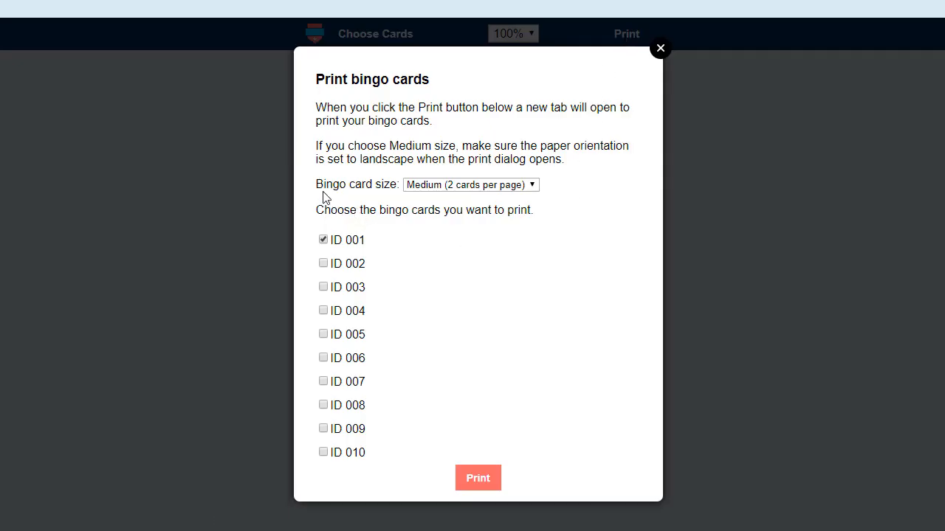
pyautogui.click(470, 185)
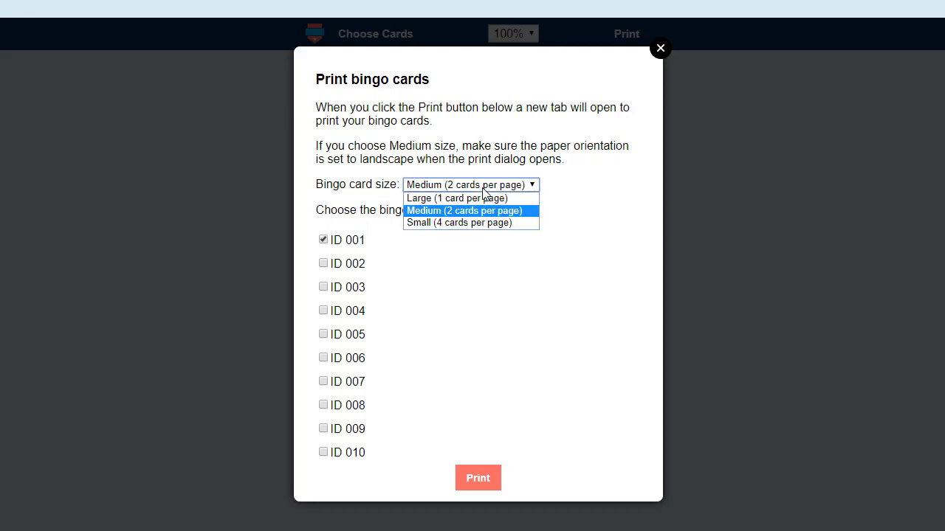
pyautogui.moveTo(599, 192)
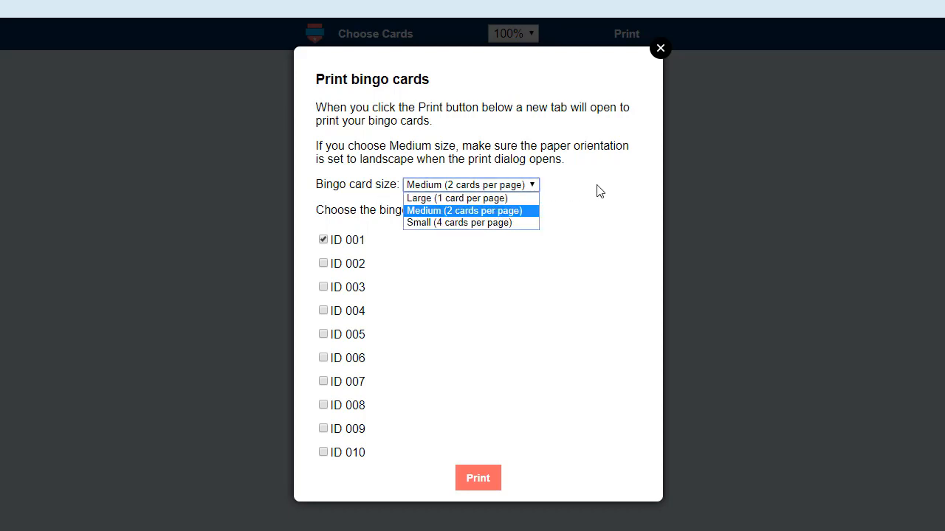
pyautogui.click(464, 211)
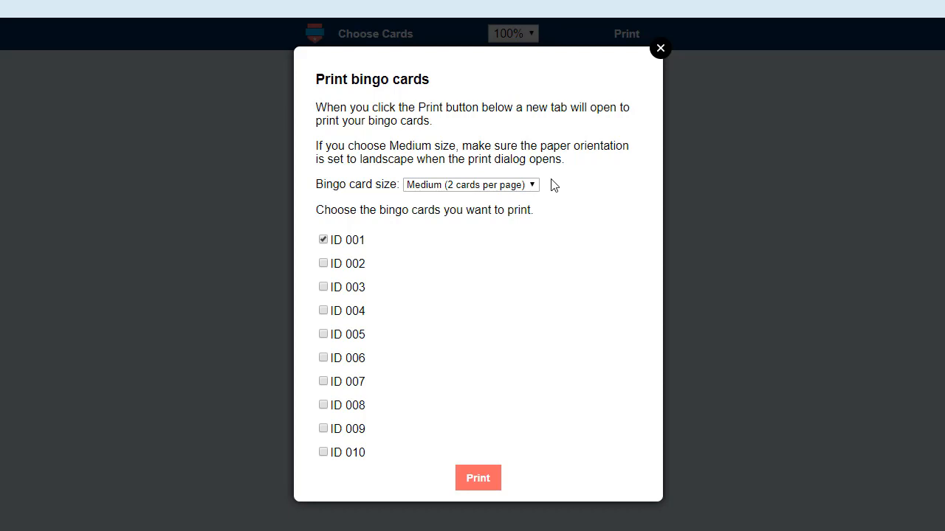
pyautogui.moveTo(546, 195)
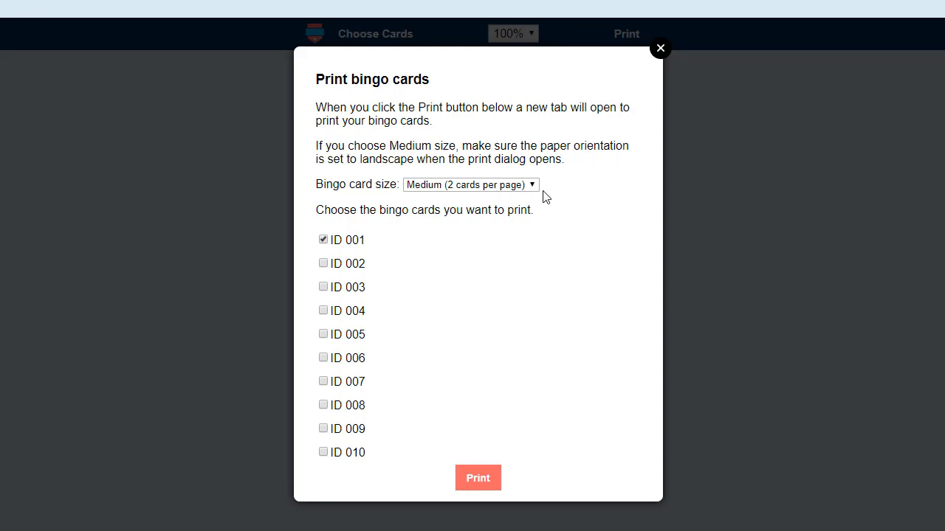
pyautogui.moveTo(547, 195)
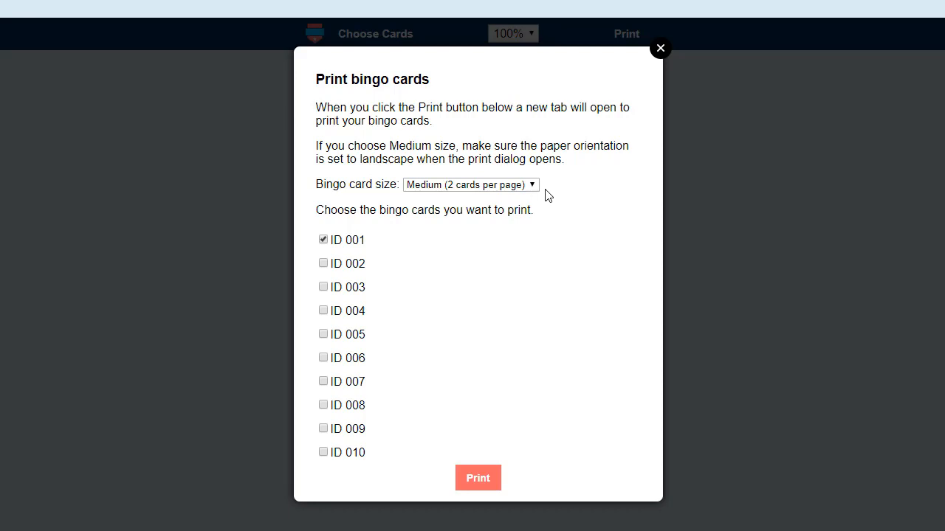
pyautogui.moveTo(545, 193)
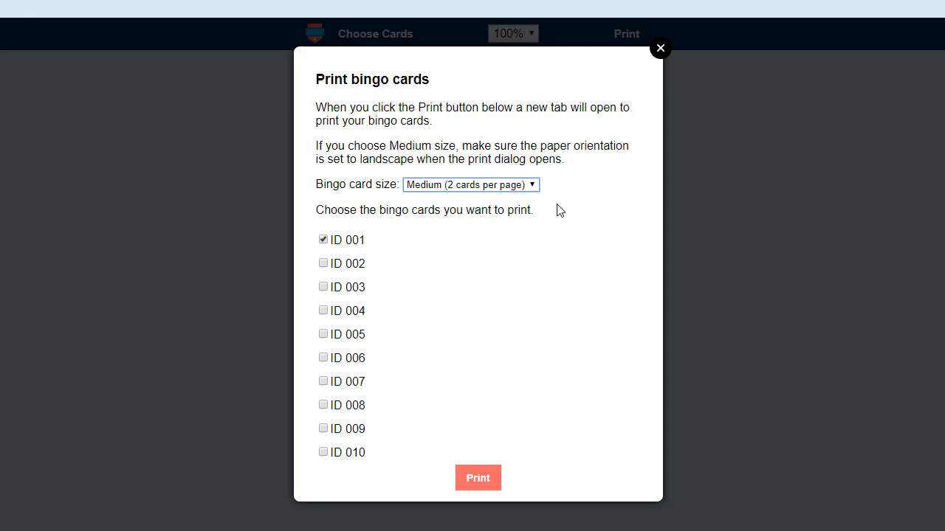
pyautogui.click(470, 184)
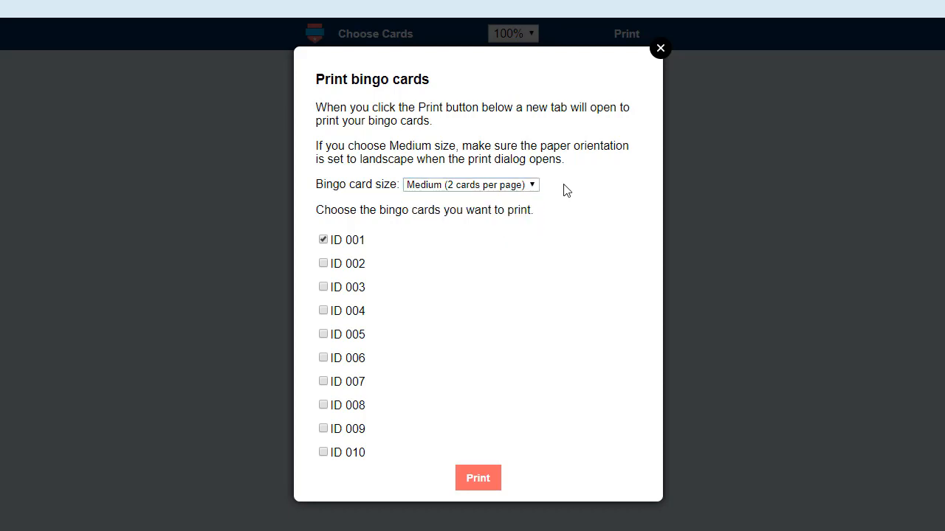
pyautogui.click(470, 184)
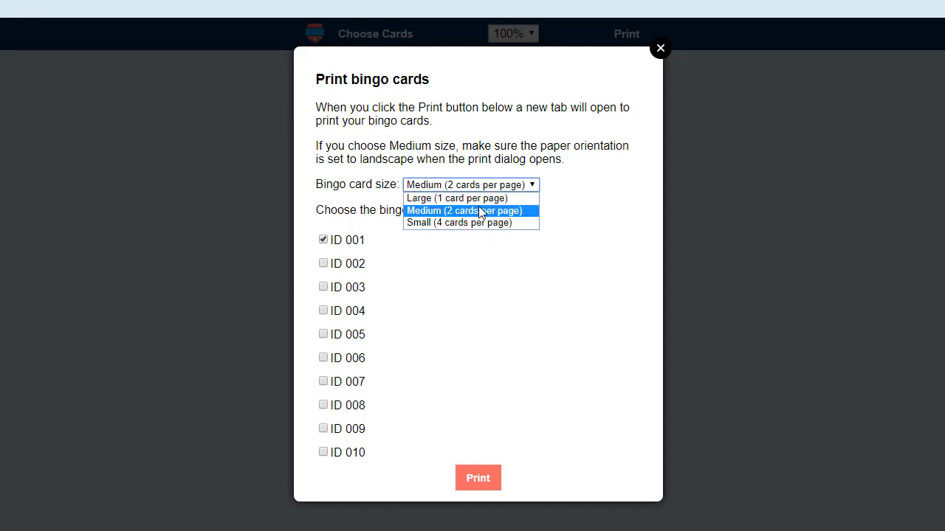
pyautogui.click(464, 210)
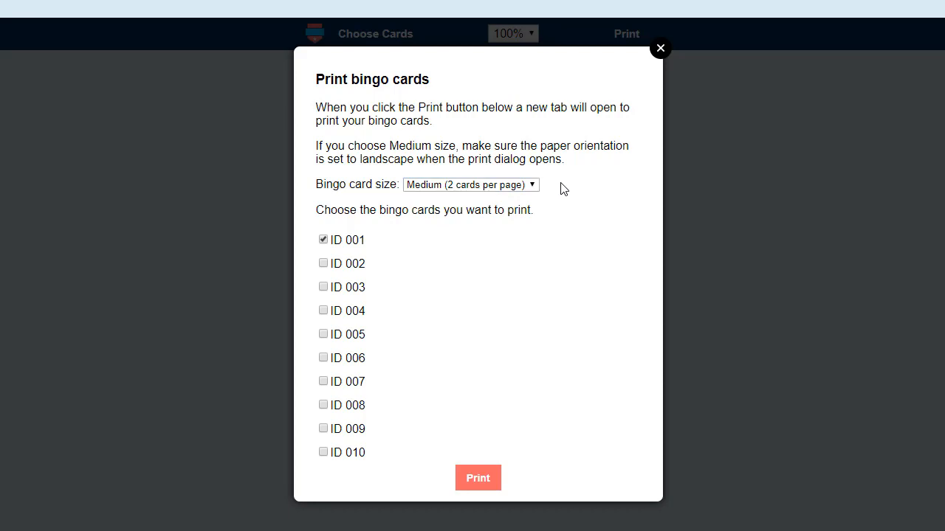
pyautogui.moveTo(442, 281)
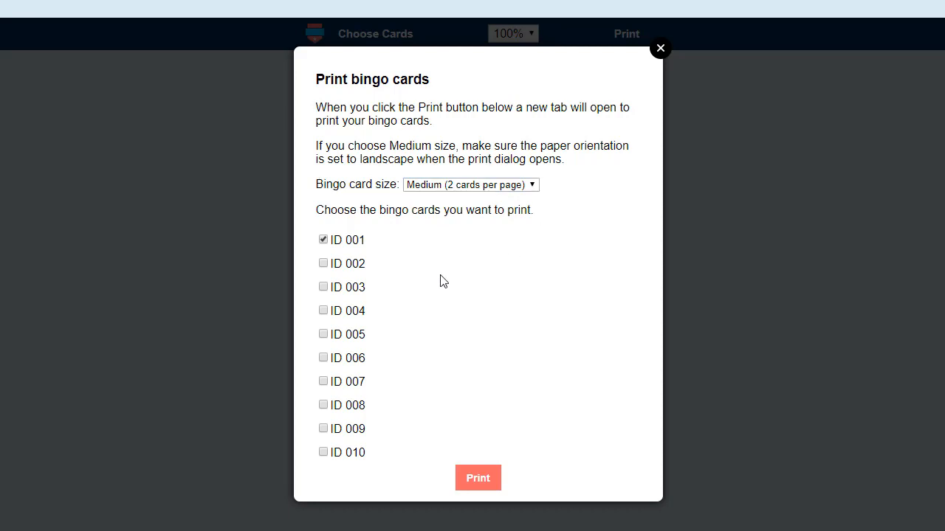
pyautogui.moveTo(420, 286)
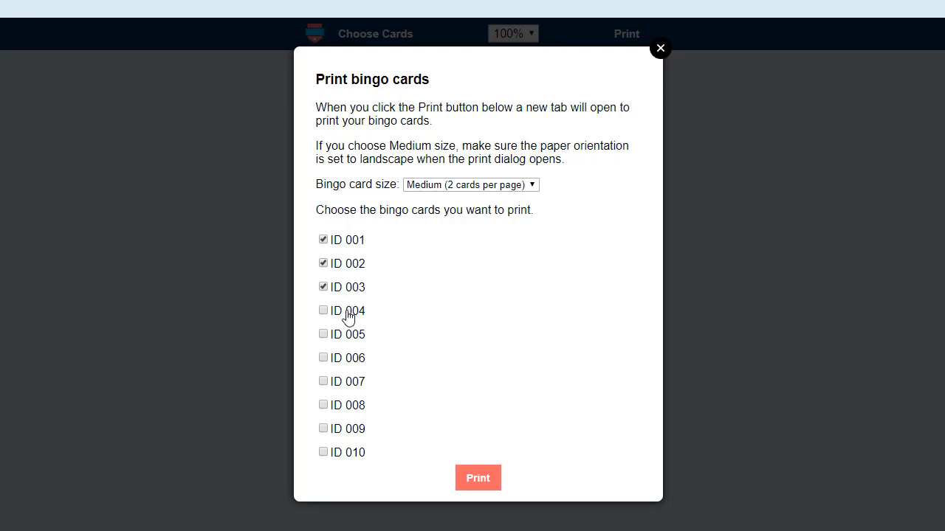
# - Include card ID 004 with cards 001–003 and print all four
pyautogui.click(323, 310)
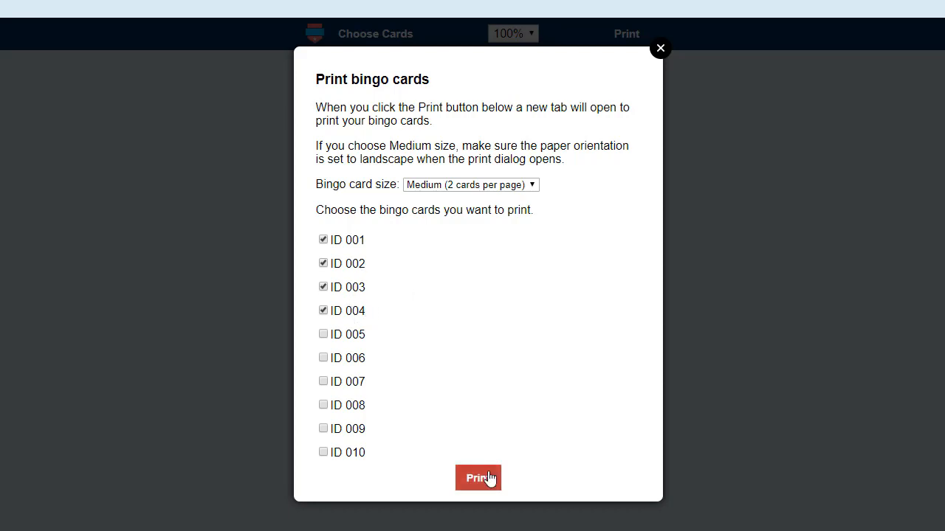
pyautogui.moveTo(482, 481)
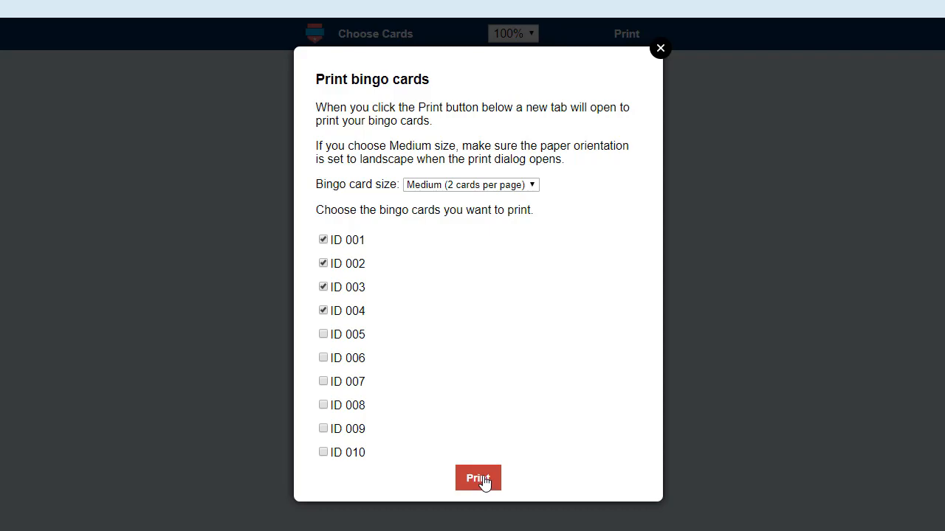
pyautogui.click(478, 478)
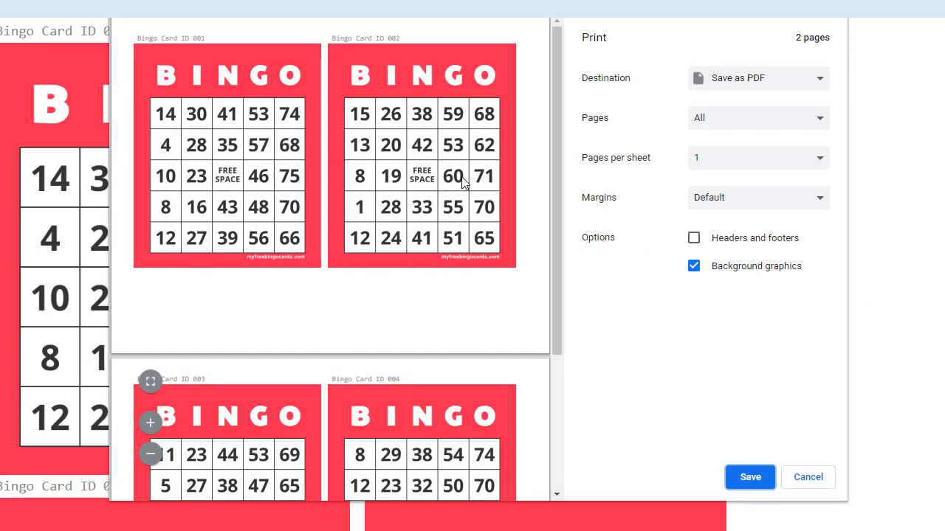
pyautogui.moveTo(483, 254)
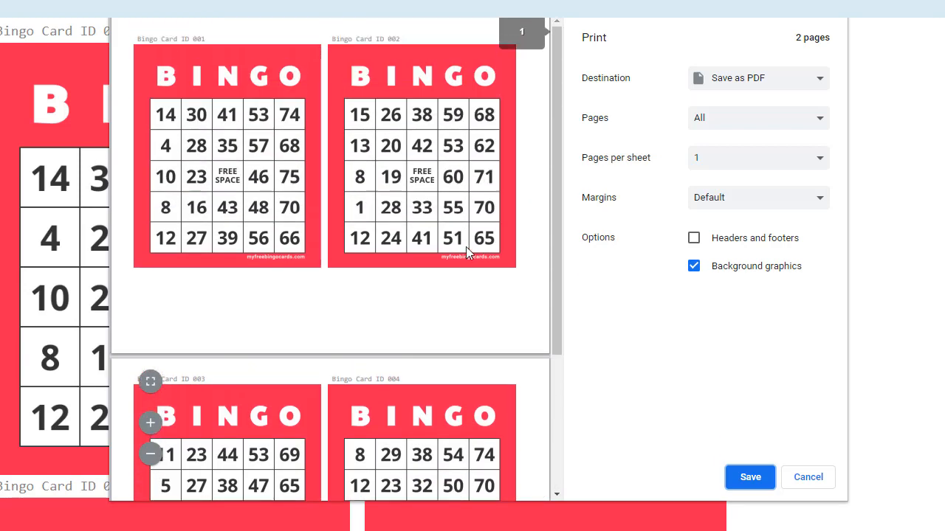
# - Scroll through both preview pages of cards 001–004, then cancel the print preview
pyautogui.scroll(-3)
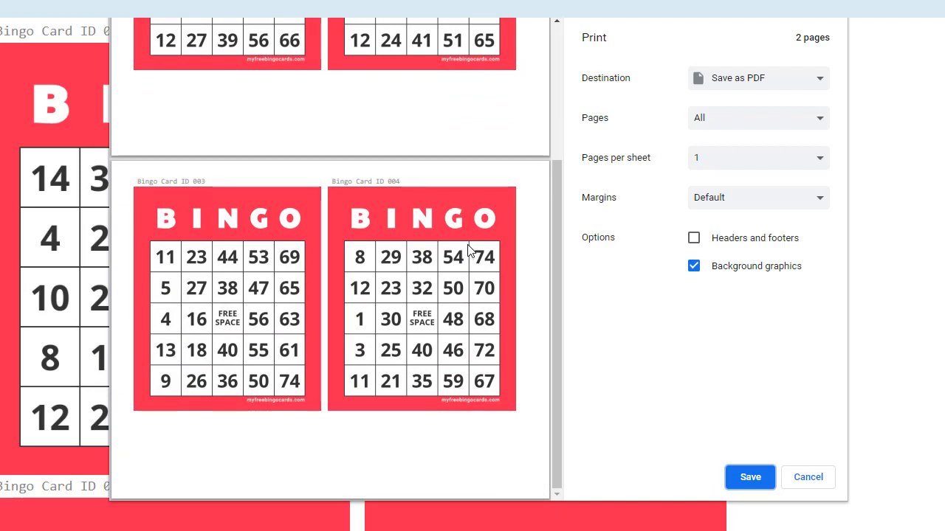
pyautogui.moveTo(428, 276)
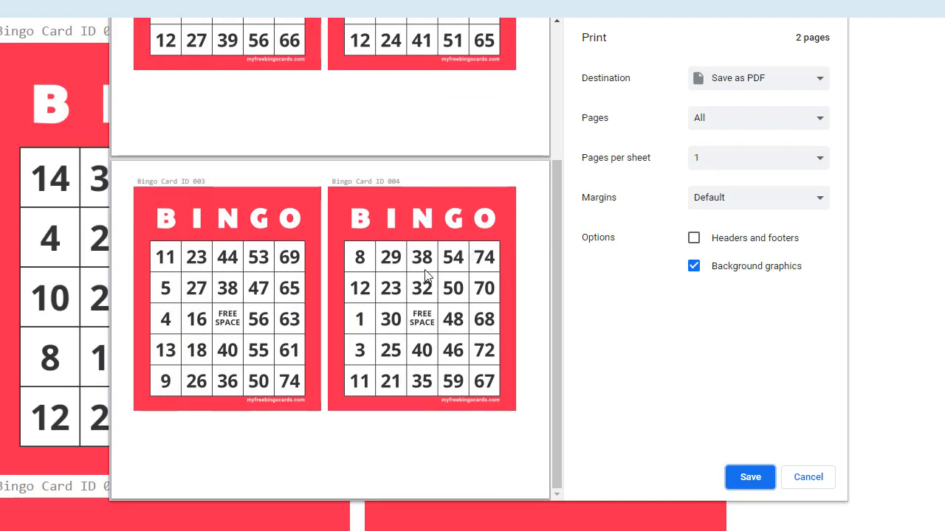
pyautogui.moveTo(426, 381)
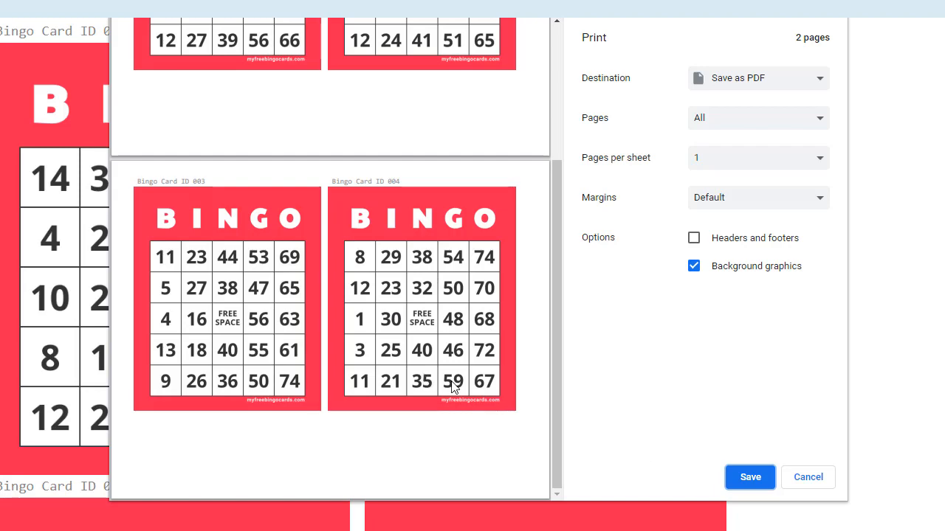
pyautogui.click(807, 477)
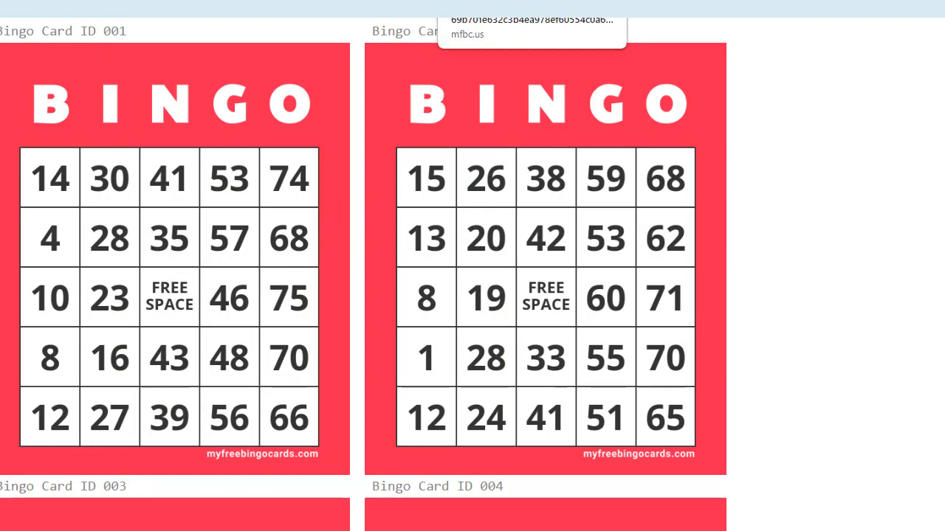